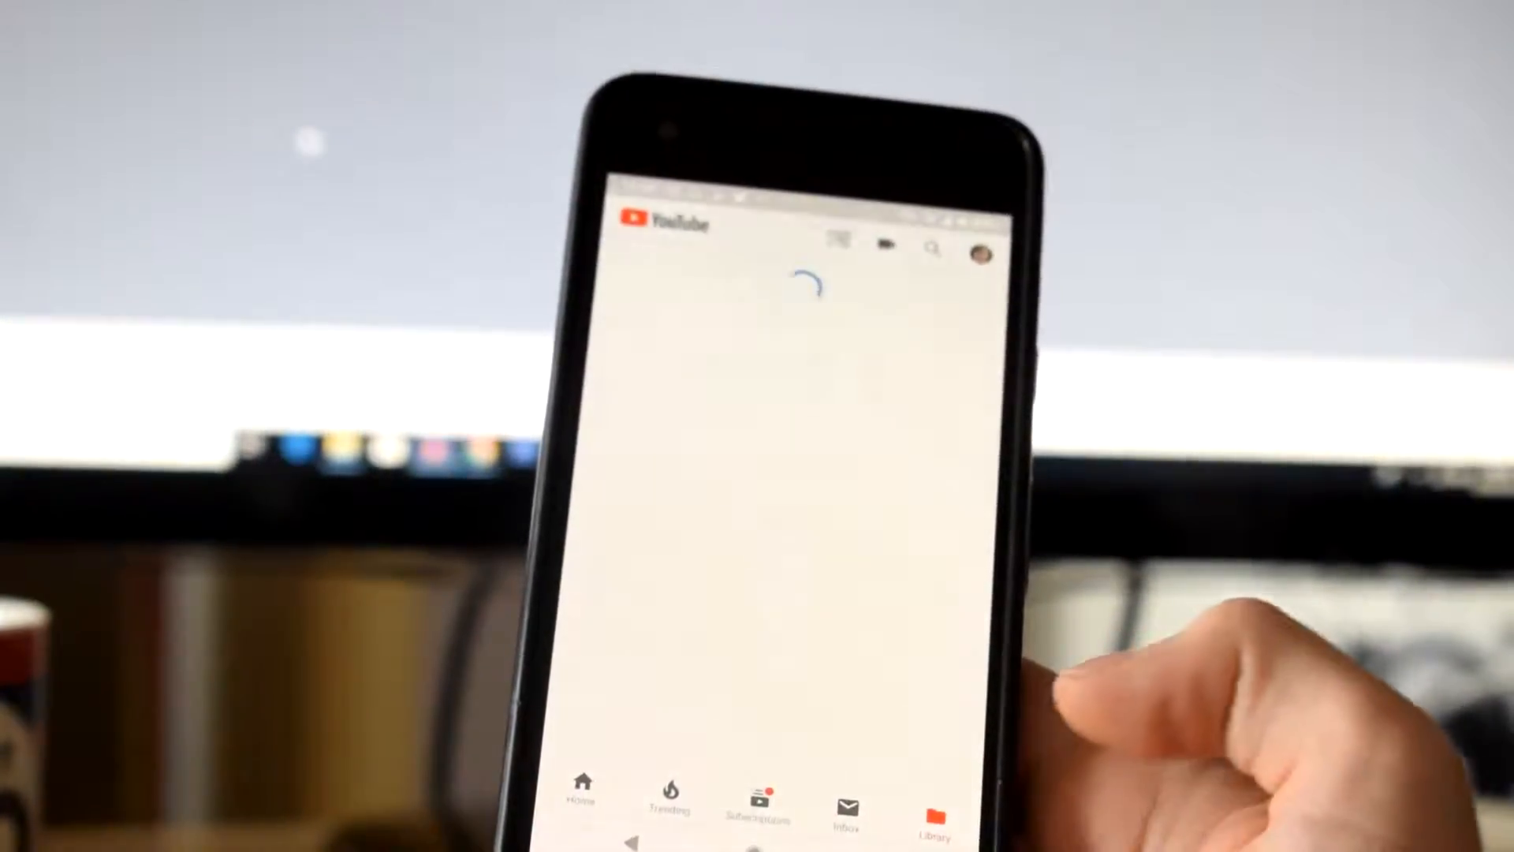
- Open My channel from the profile avatar and scroll down to the Uploads list
{"action": "left_click", "coordinate": [981, 248]}
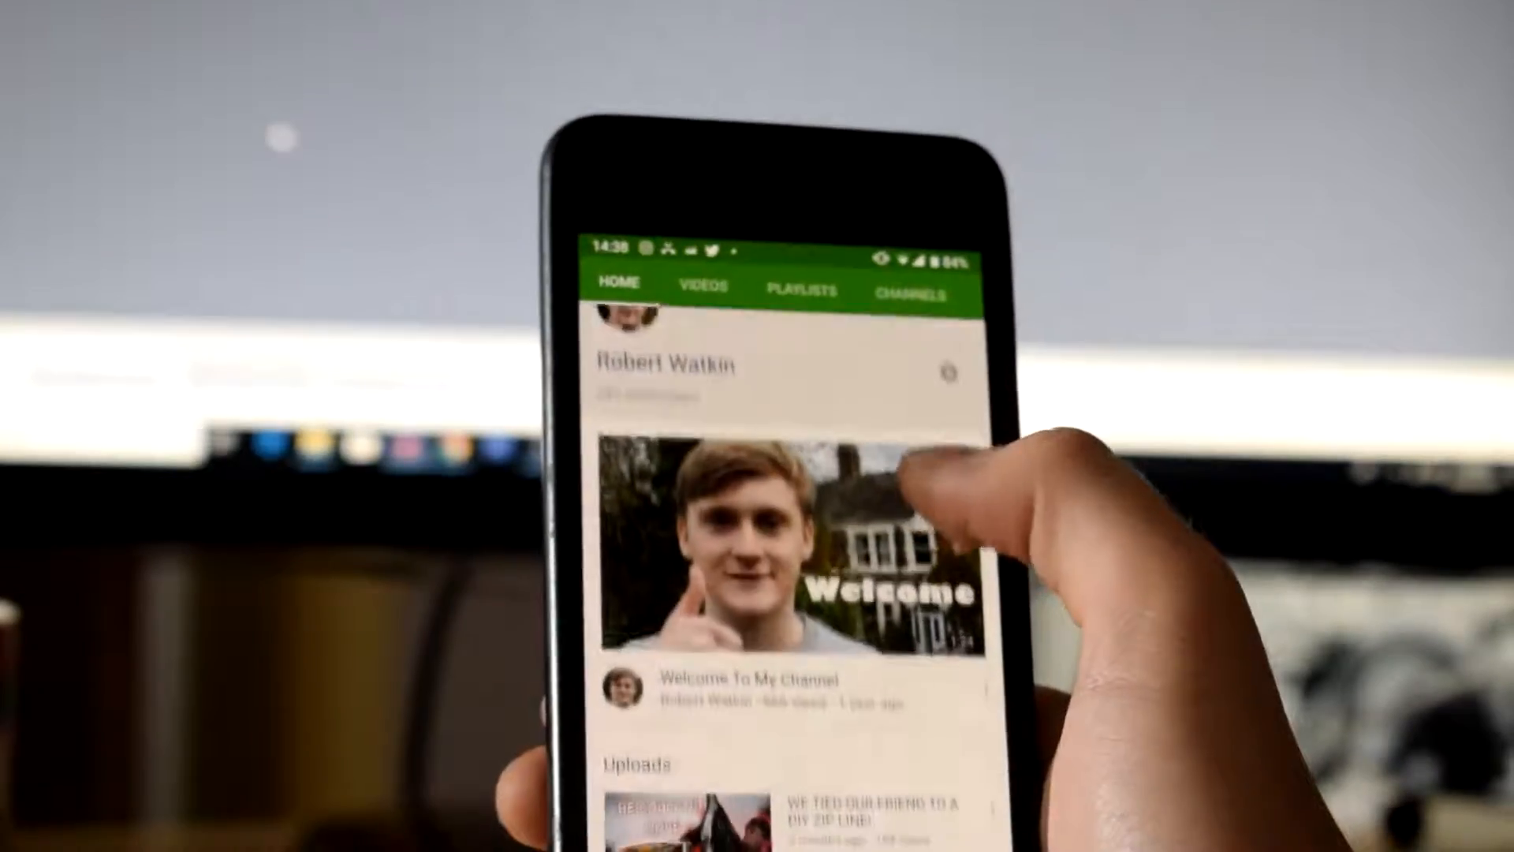
{"action": "scroll", "scroll_direction": "down", "scroll_amount": 3}
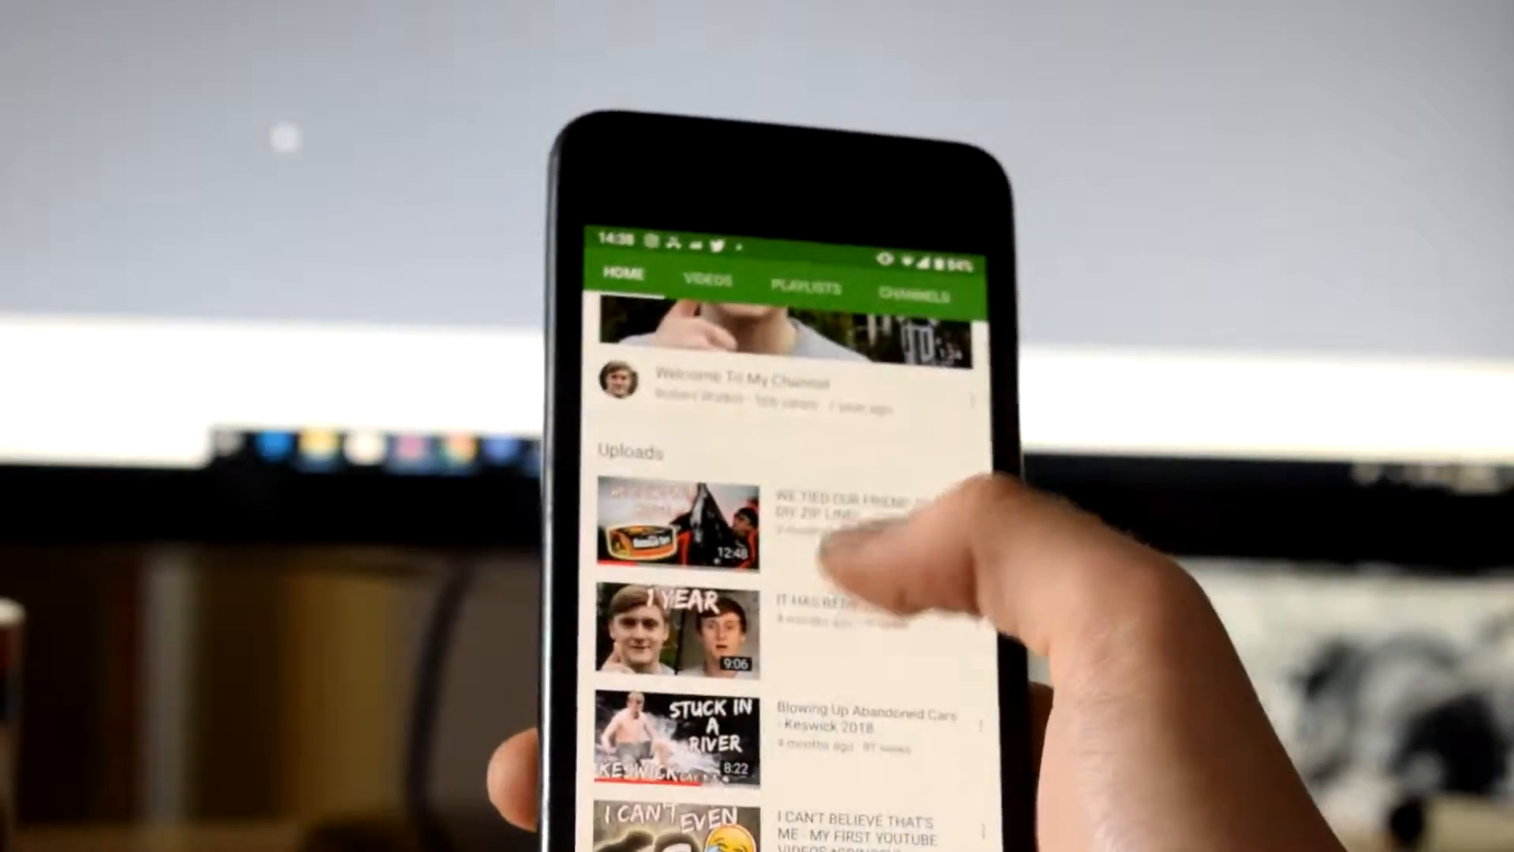
- Open the 'WE TIED OUR FRIEND TO A DIY ZIP LINE!' upload and scroll its description
{"action": "left_click", "coordinate": [676, 521]}
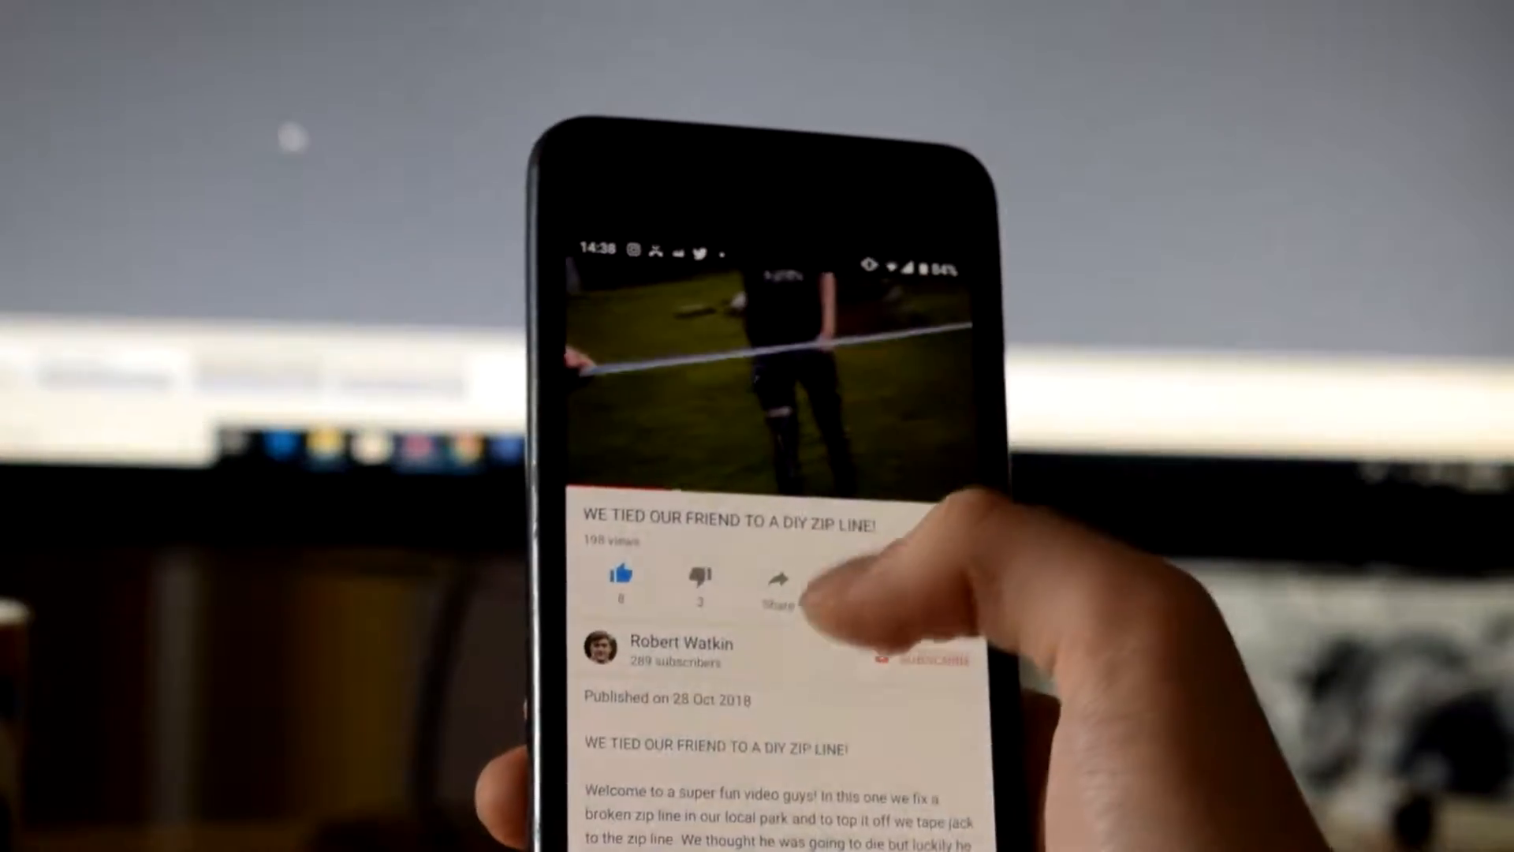
{"action": "scroll", "scroll_direction": "down", "scroll_amount": 3}
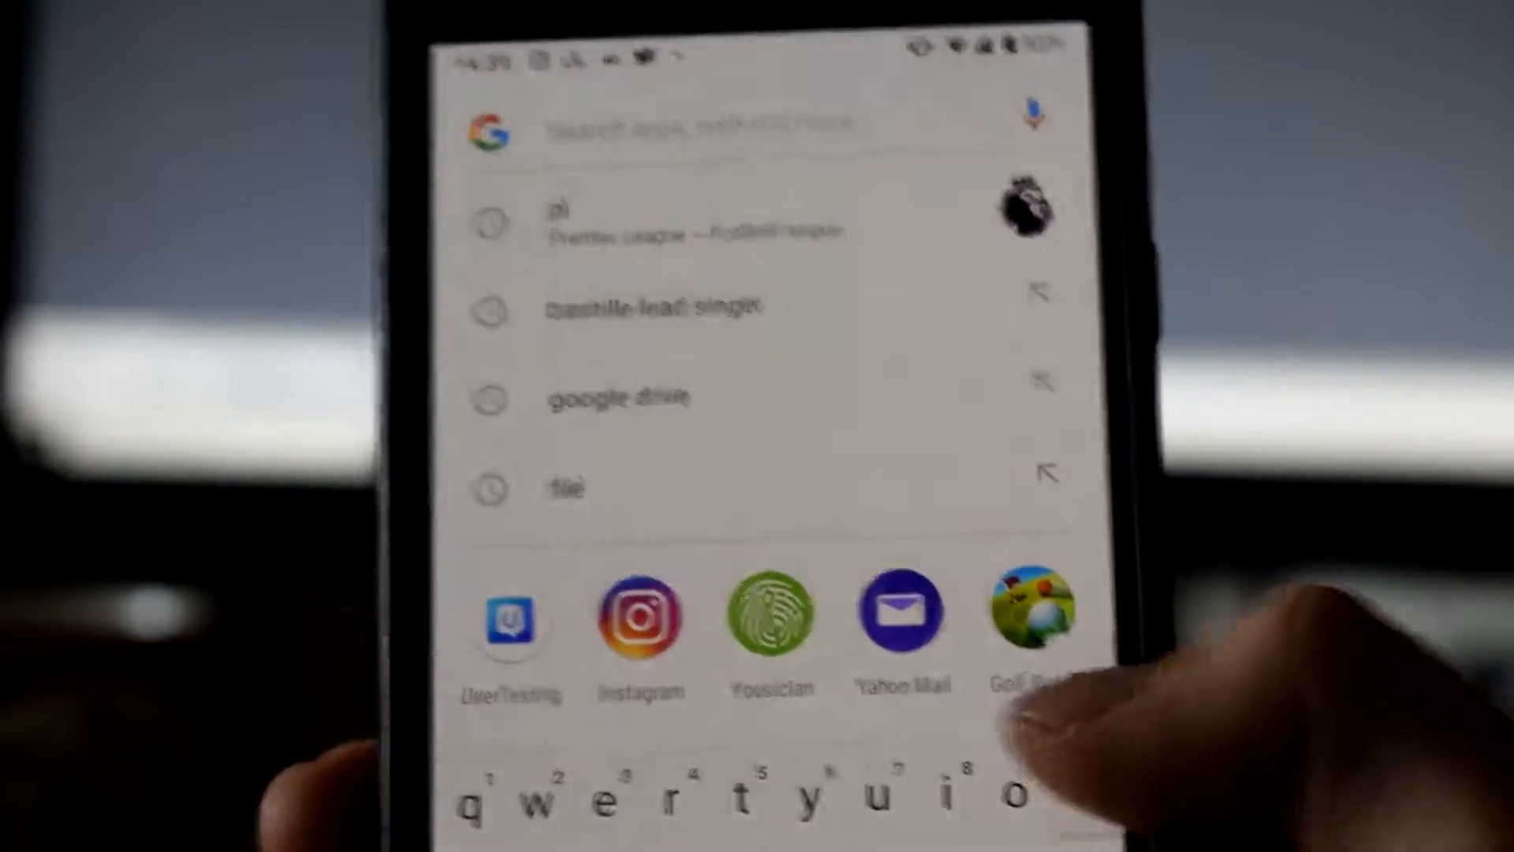
- Search the Play Store for 'creator studio' and install YouTube Studio
{"action": "type", "text": "pl"}
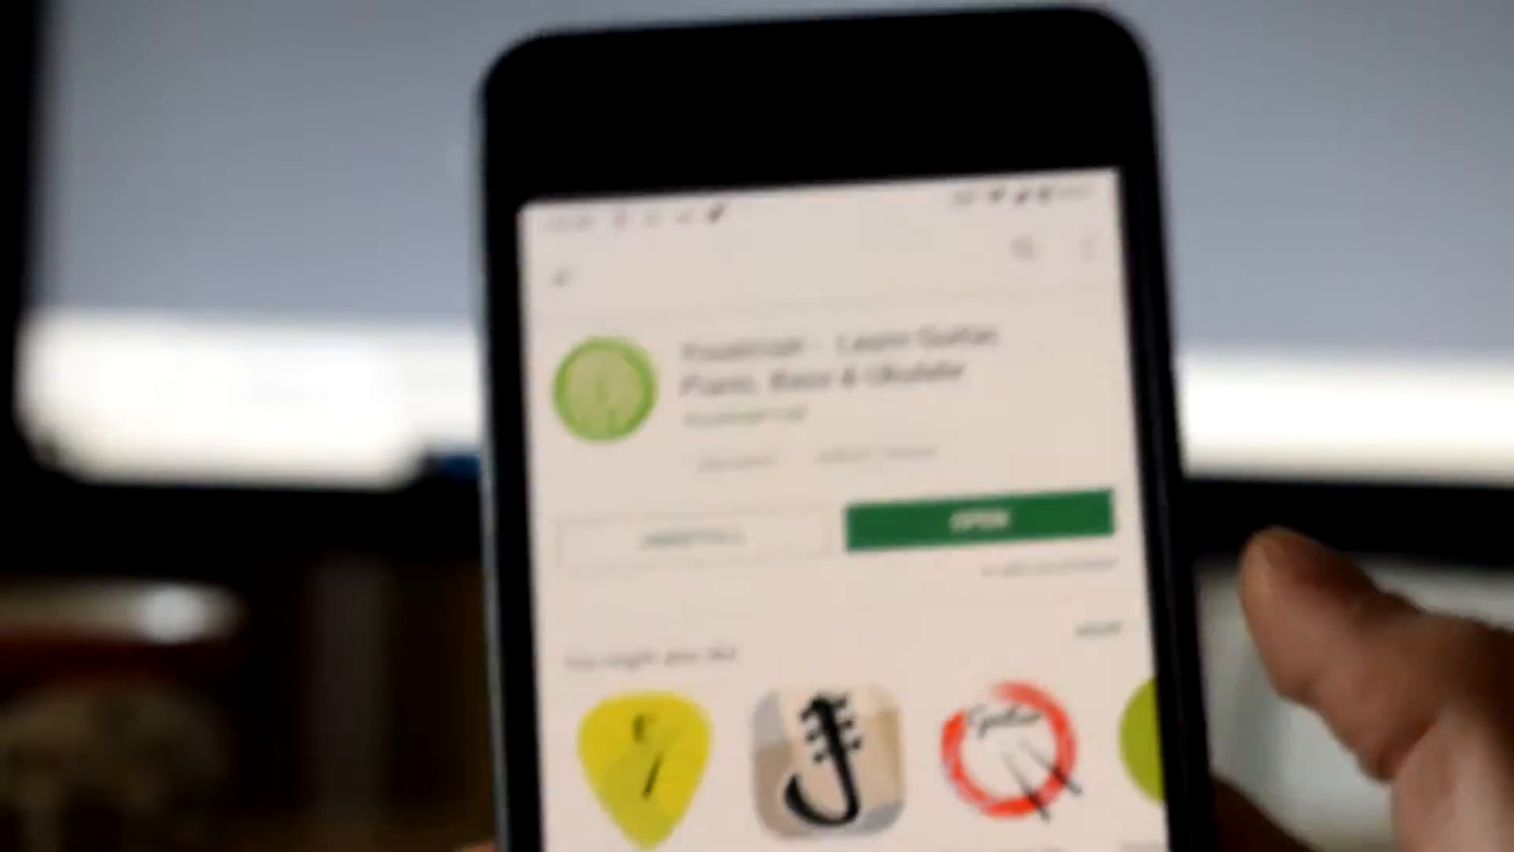
{"action": "type", "text": "creato"}
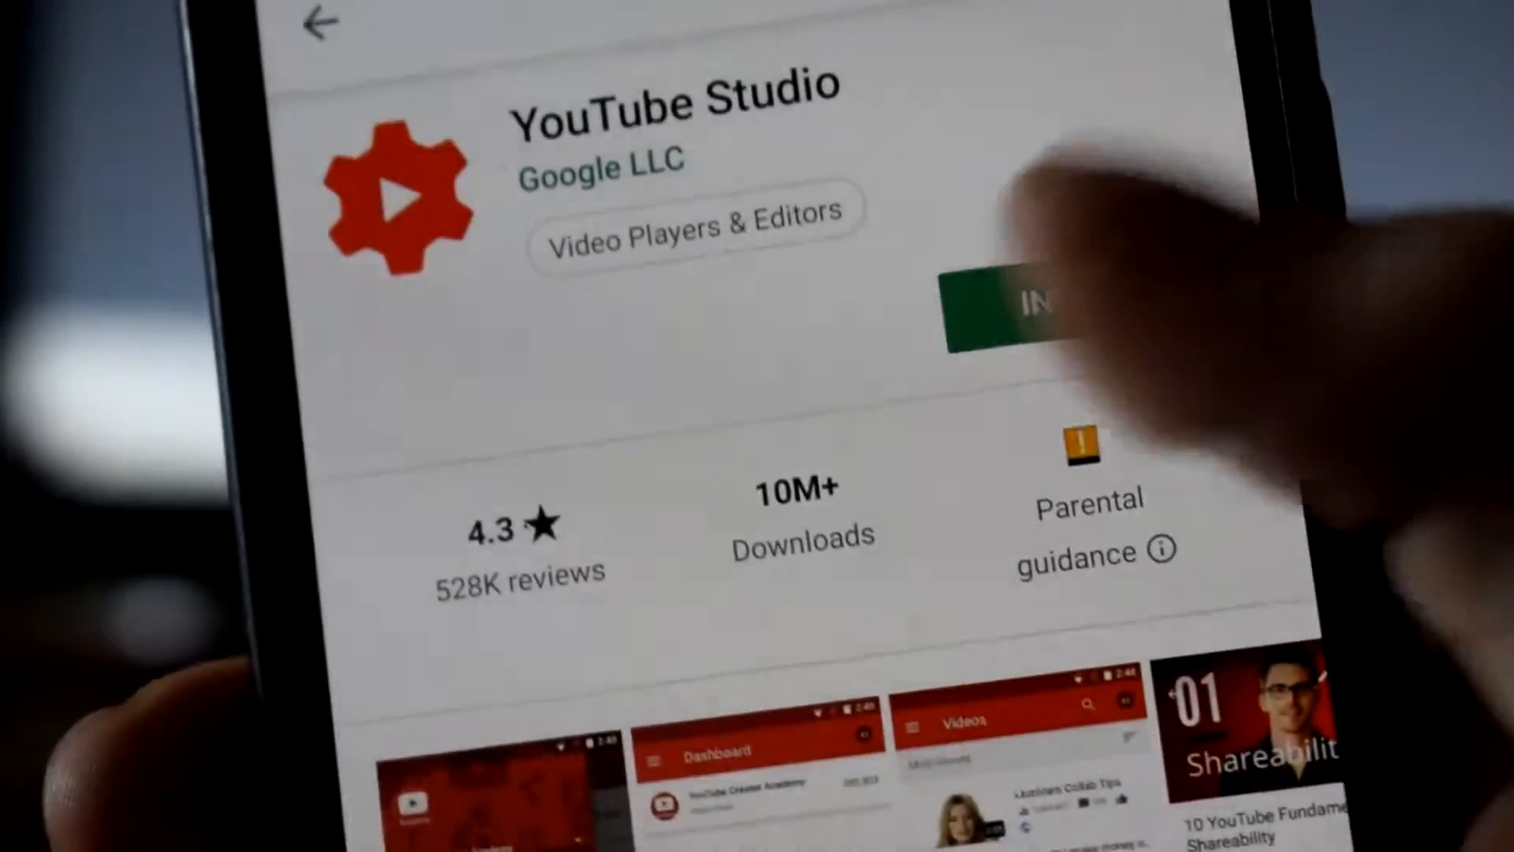
{"action": "left_click", "coordinate": [1004, 304]}
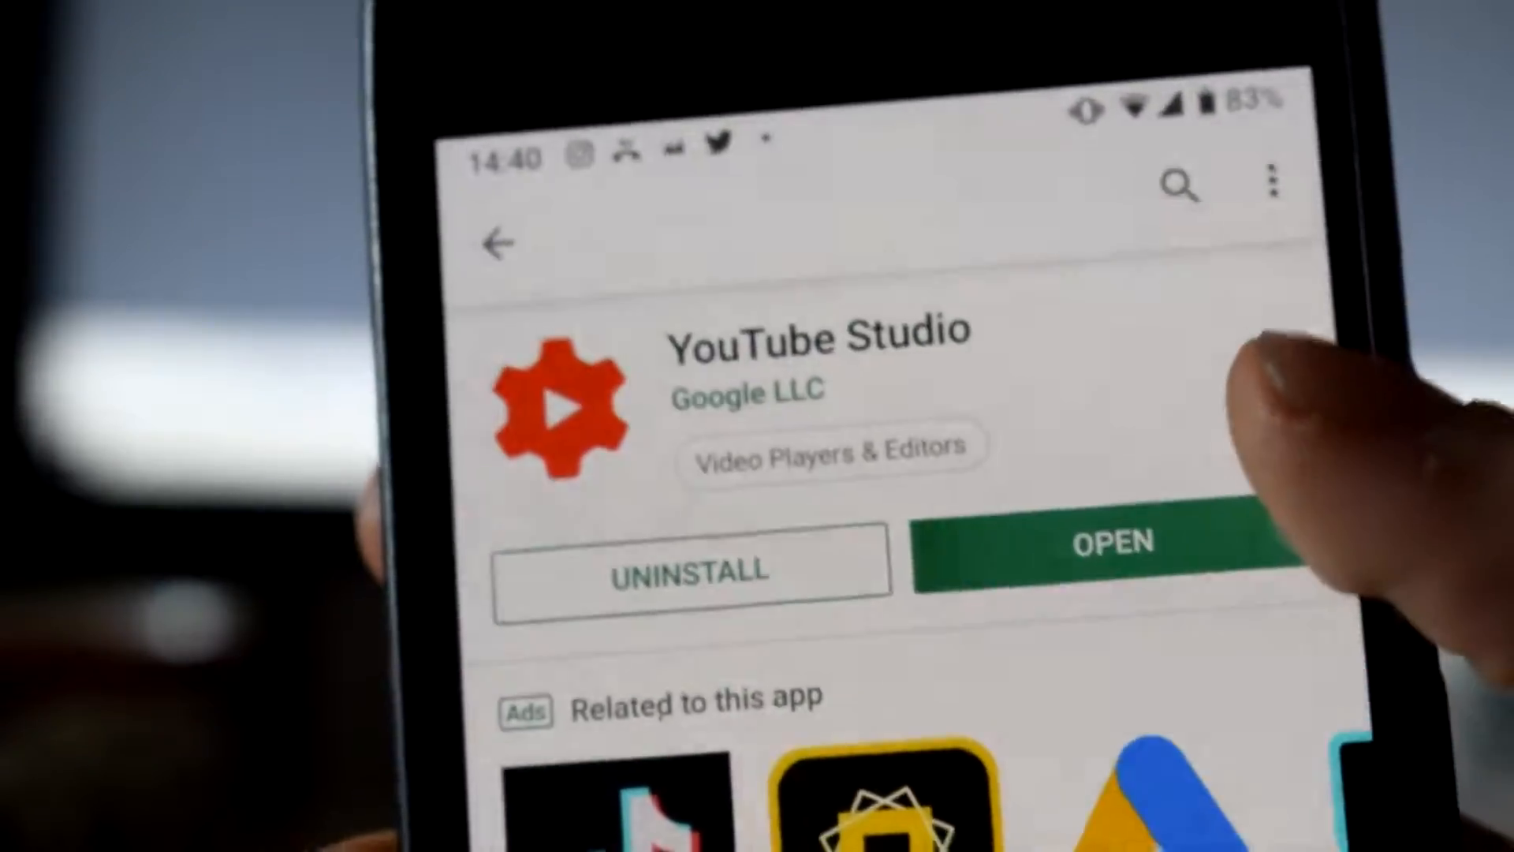
- Open YouTube Studio from its store listing to load the Dashboard
{"action": "left_click", "coordinate": [1112, 541]}
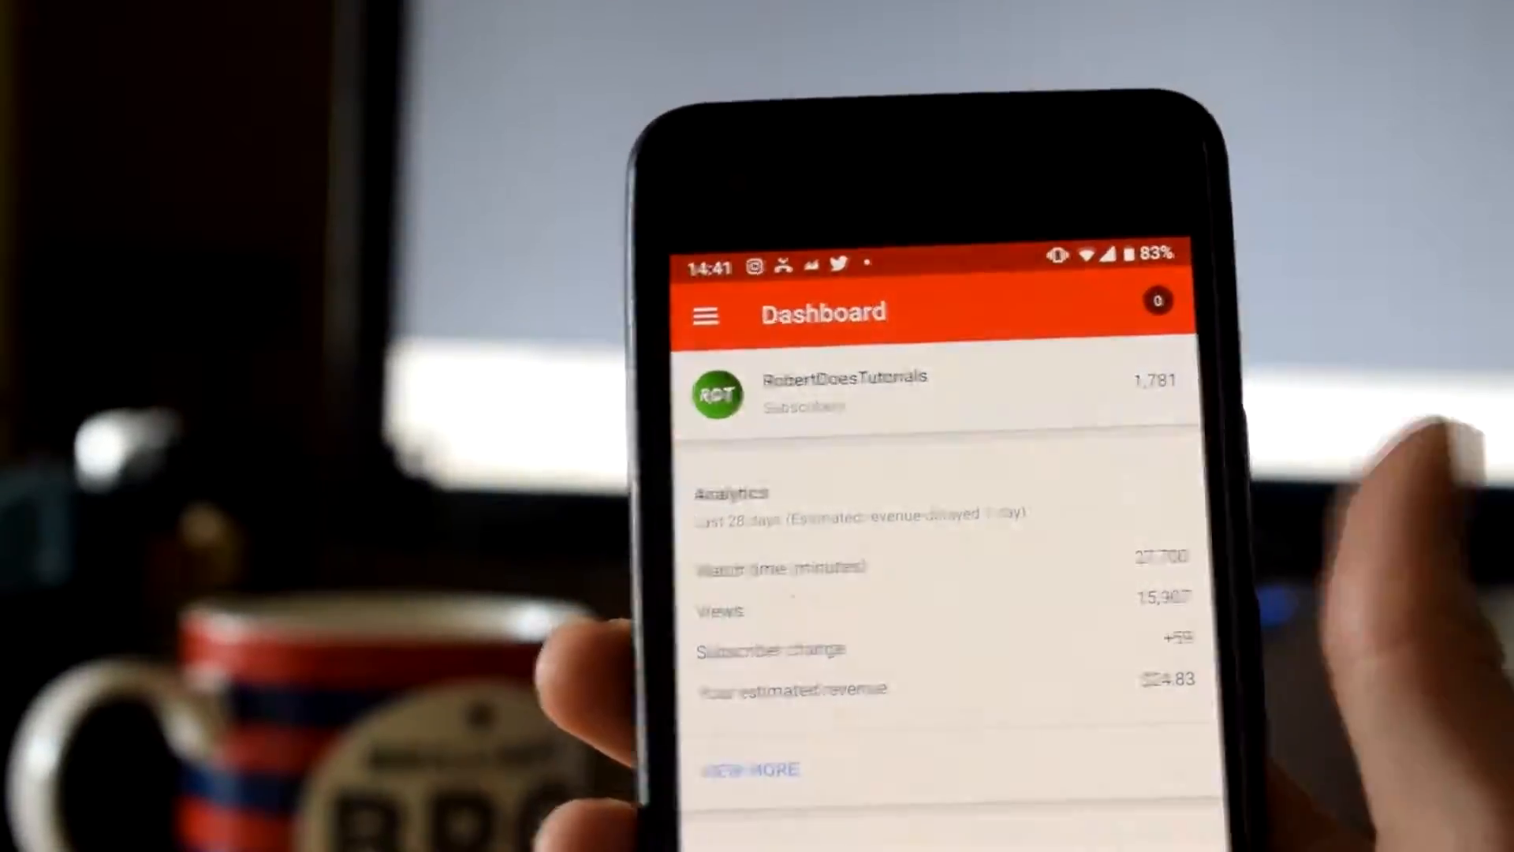
- Scroll to the Analytics card and through the 28-day watch time and views charts
{"action": "scroll", "scroll_direction": "down", "scroll_amount": 3}
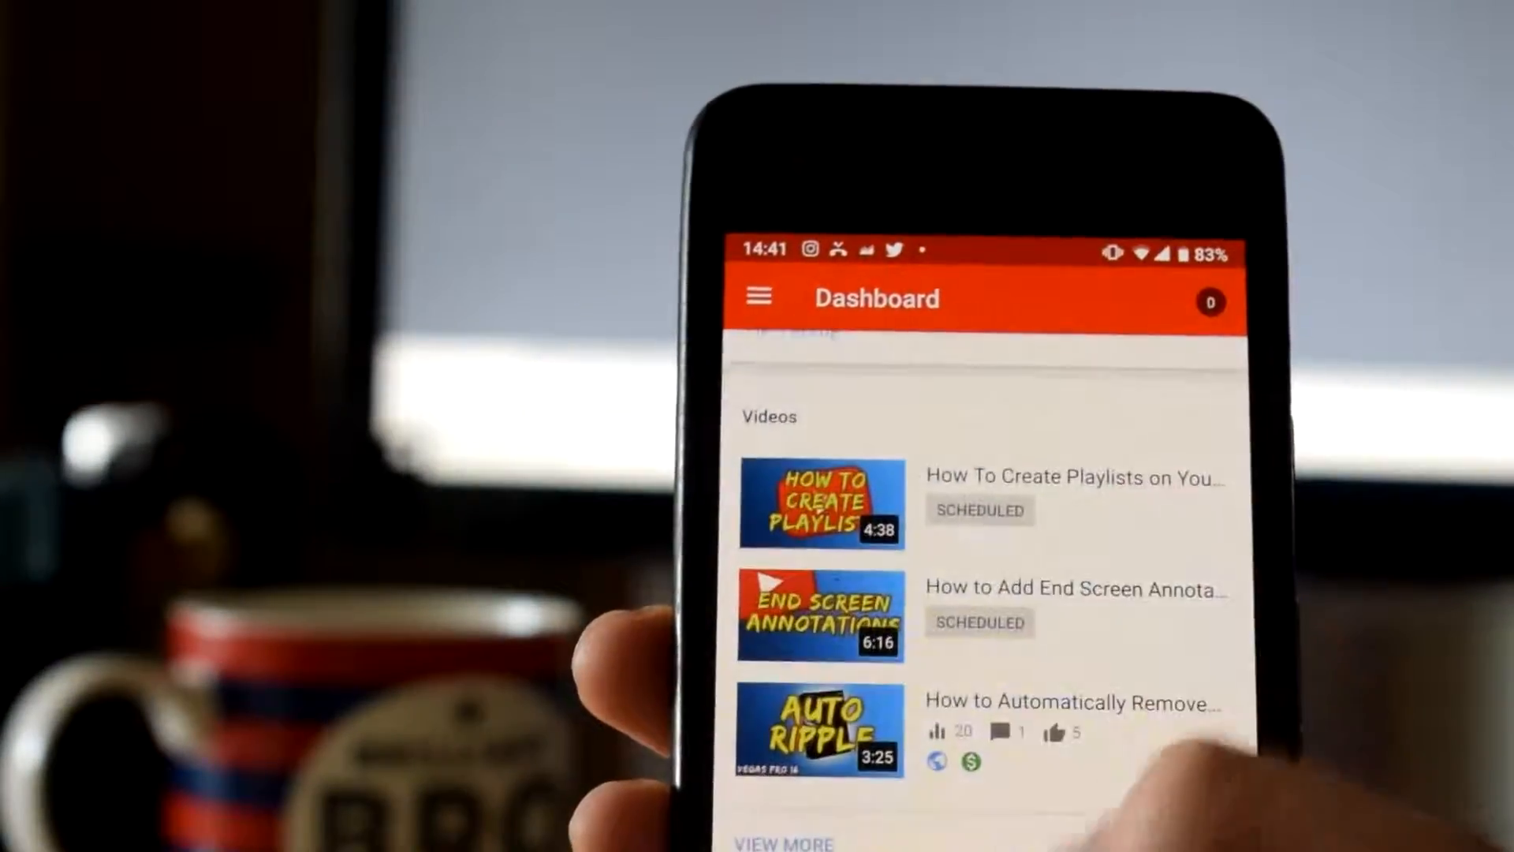
{"action": "scroll", "scroll_direction": "down", "scroll_amount": 3}
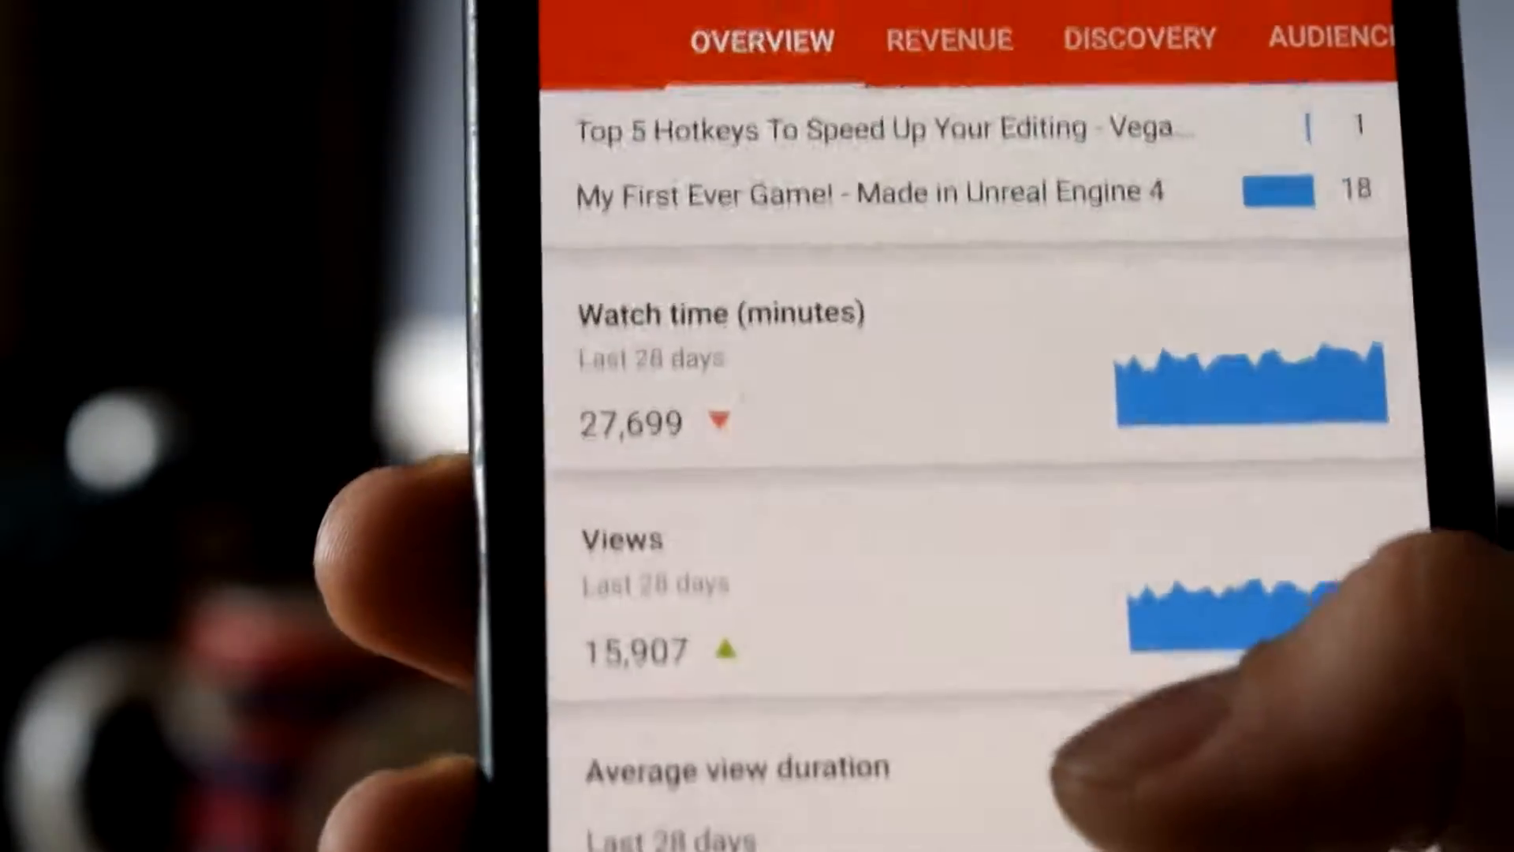
{"action": "scroll", "scroll_direction": "down", "scroll_amount": 3}
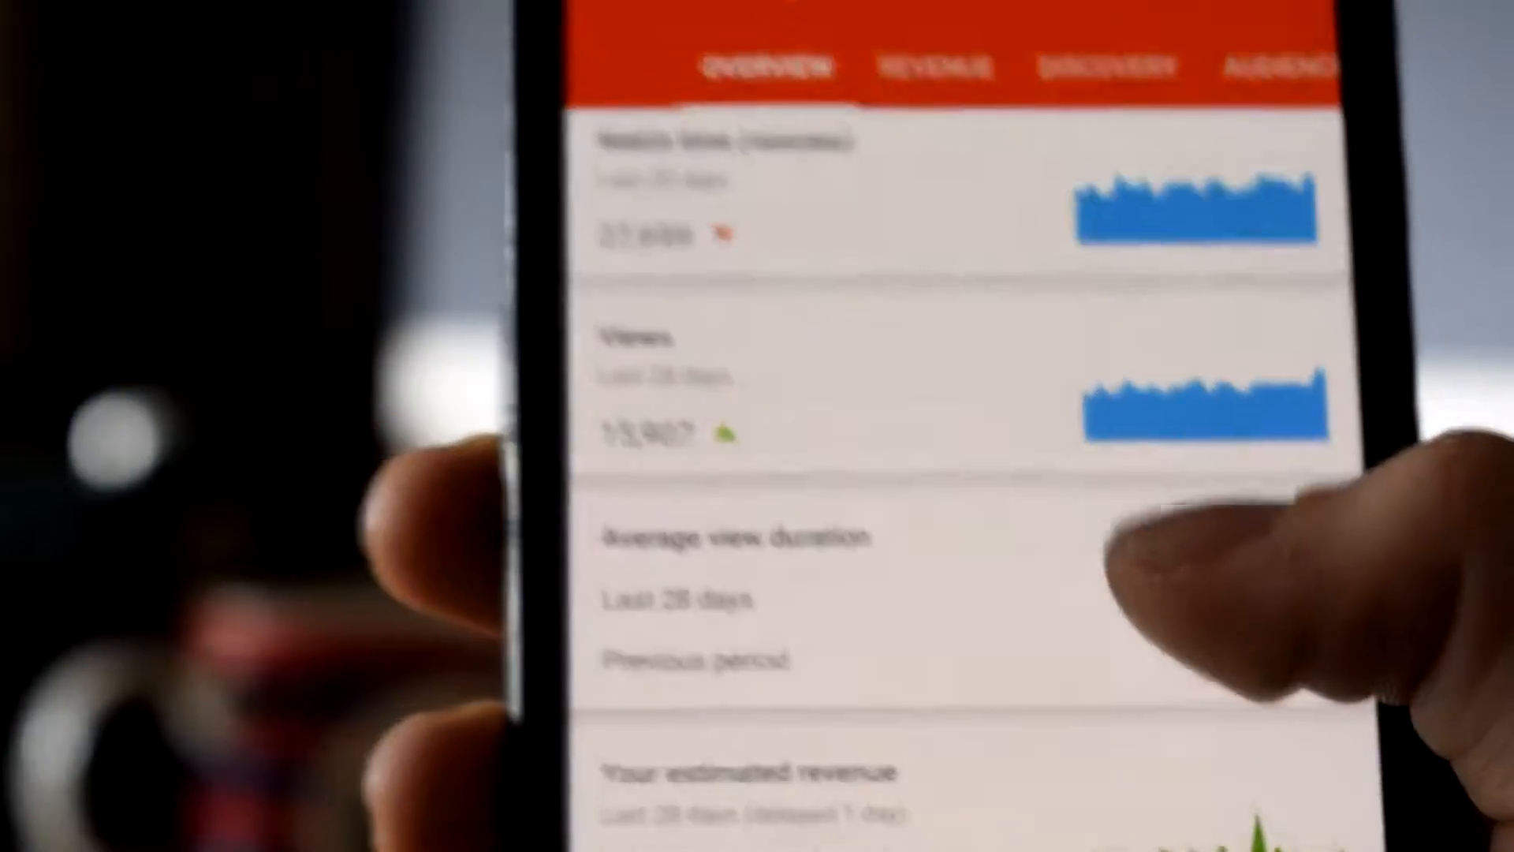